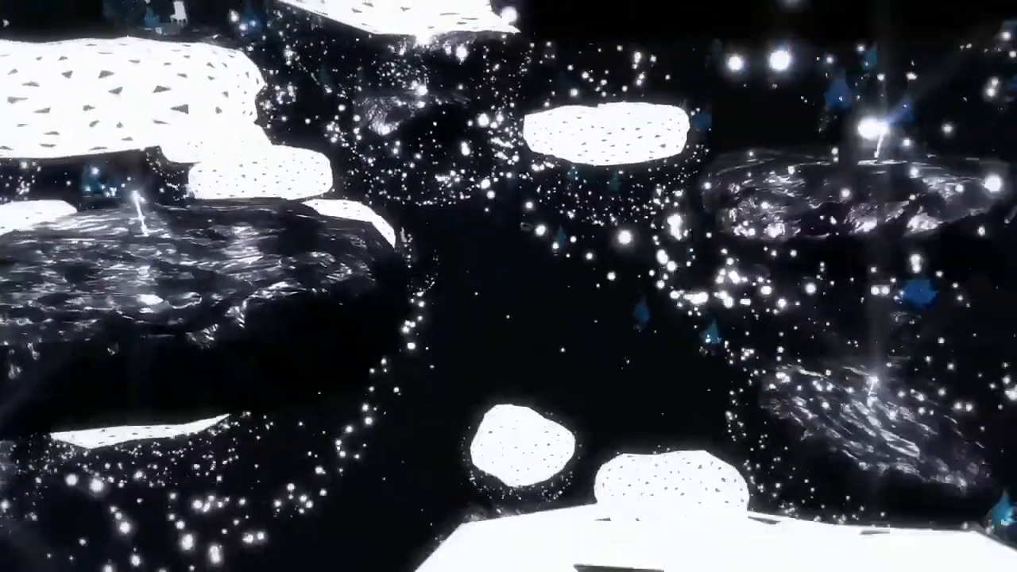
mouse_move(508, 286)
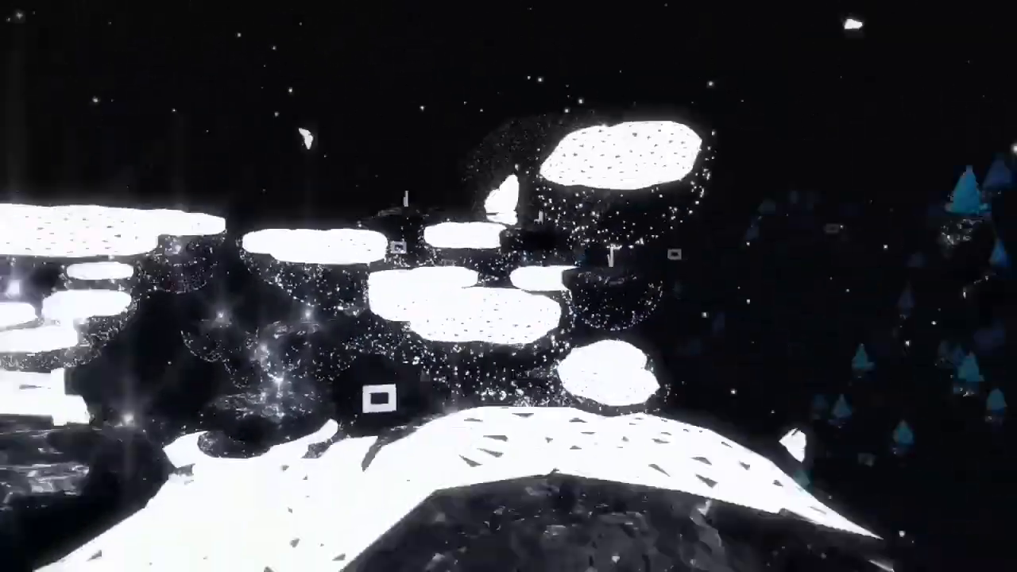
mouse_move(509, 285)
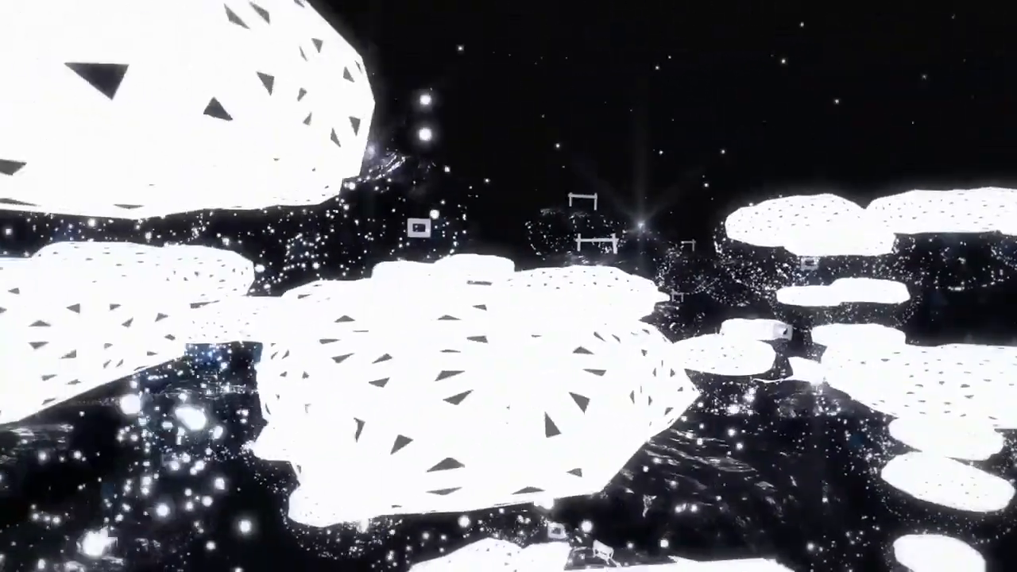
mouse_move(508, 286)
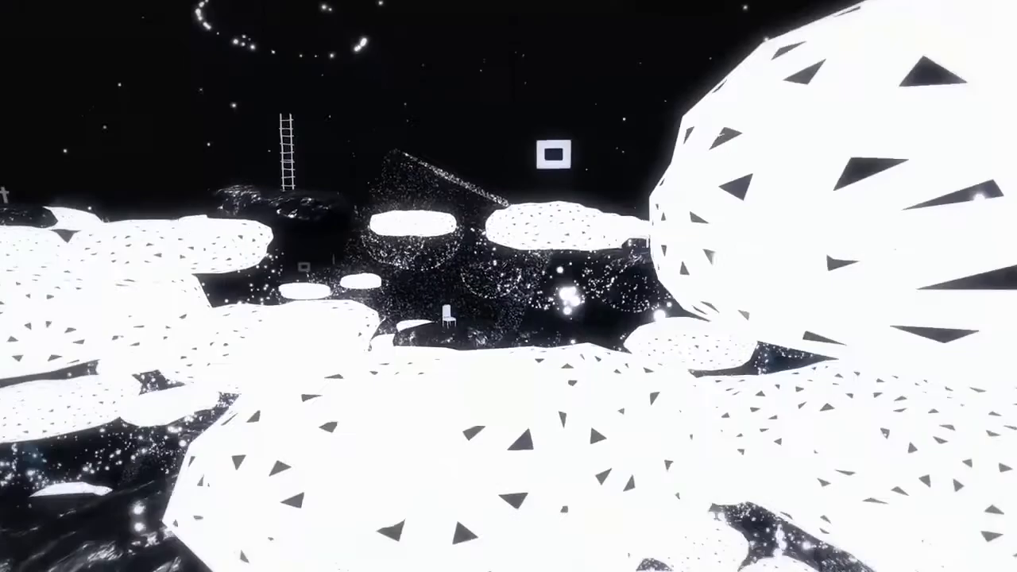
mouse_move(508, 286)
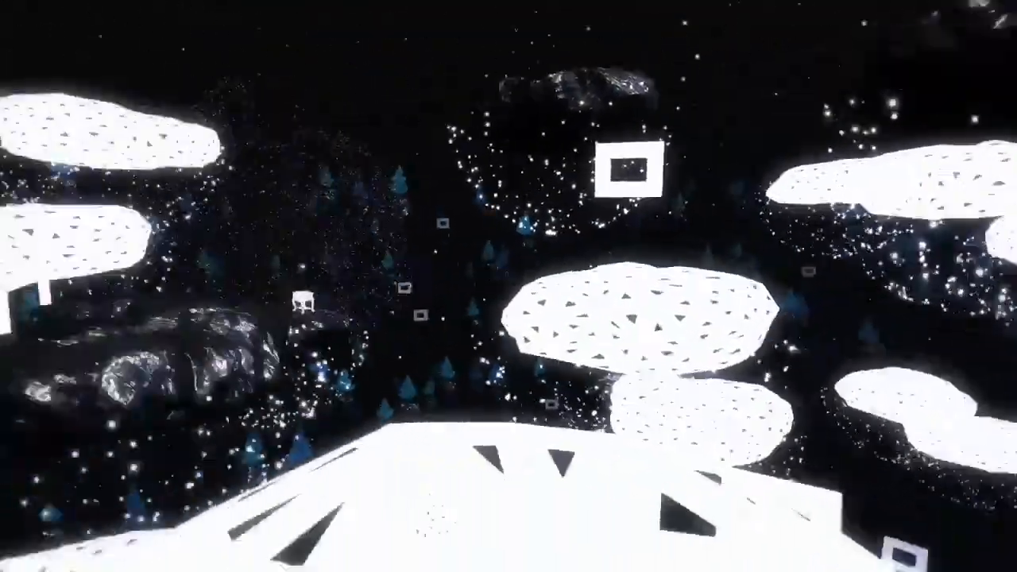
mouse_move(508, 285)
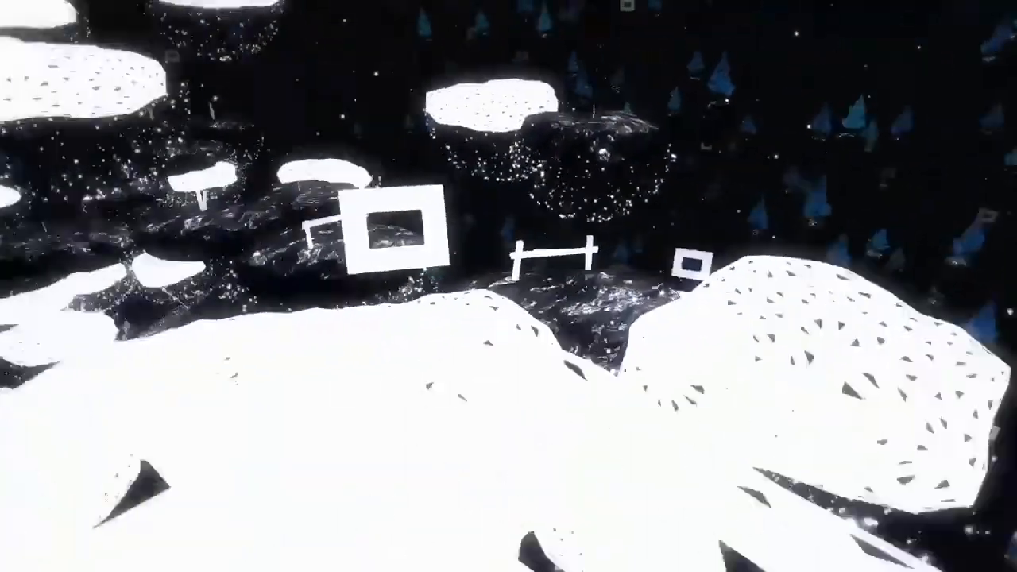
mouse_move(508, 286)
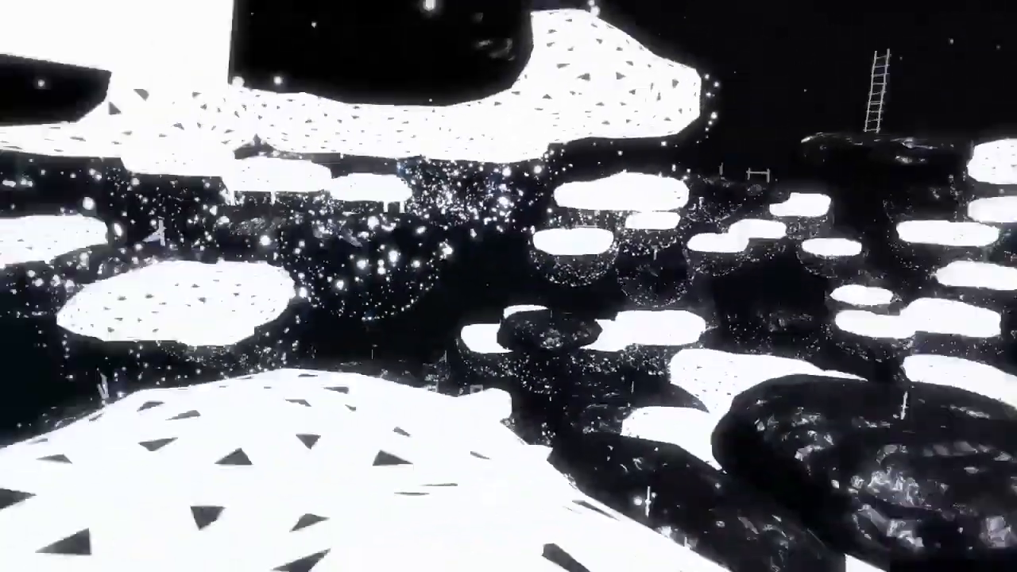
mouse_move(509, 286)
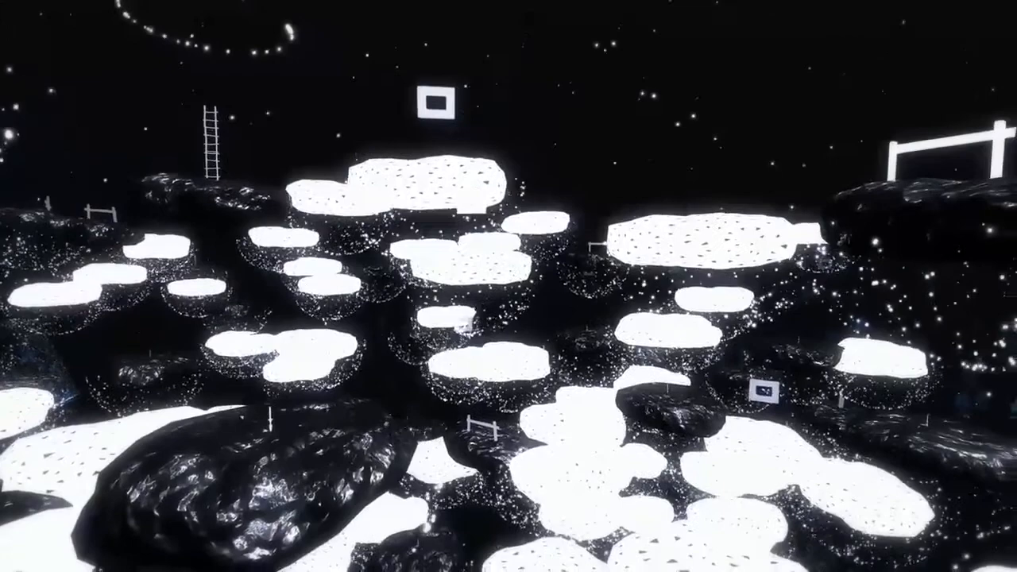
mouse_move(509, 286)
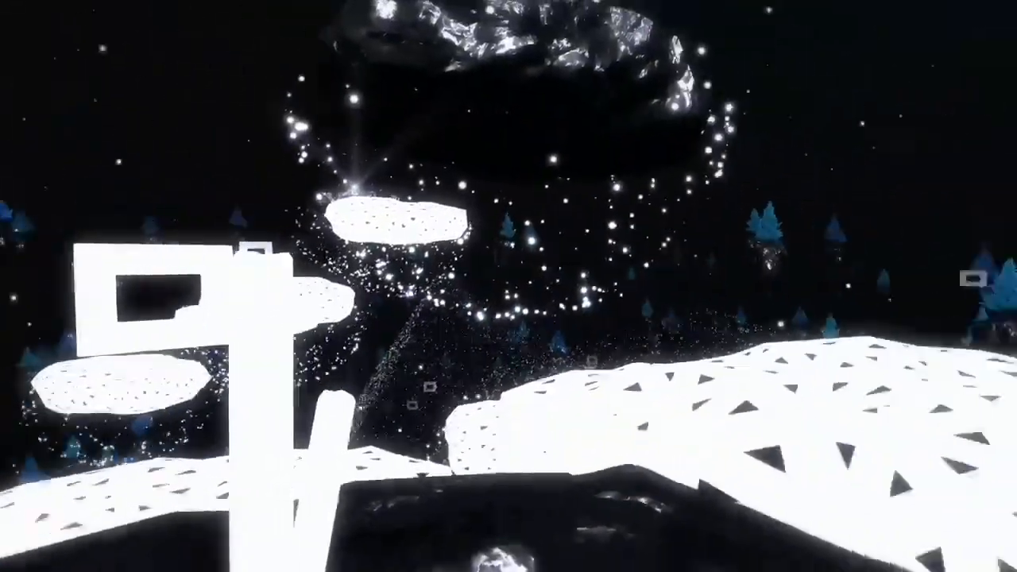
mouse_move(508, 286)
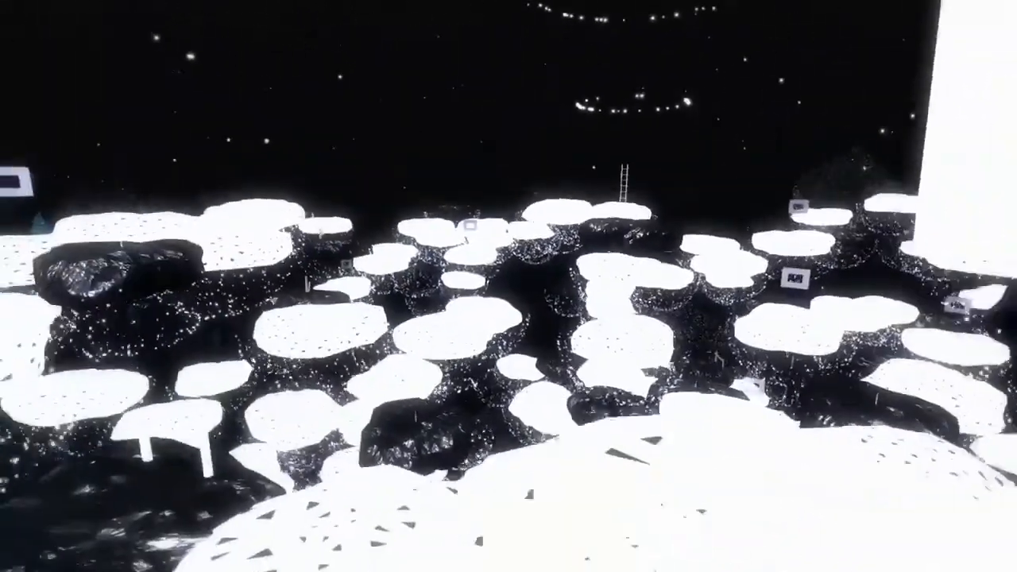
mouse_move(508, 286)
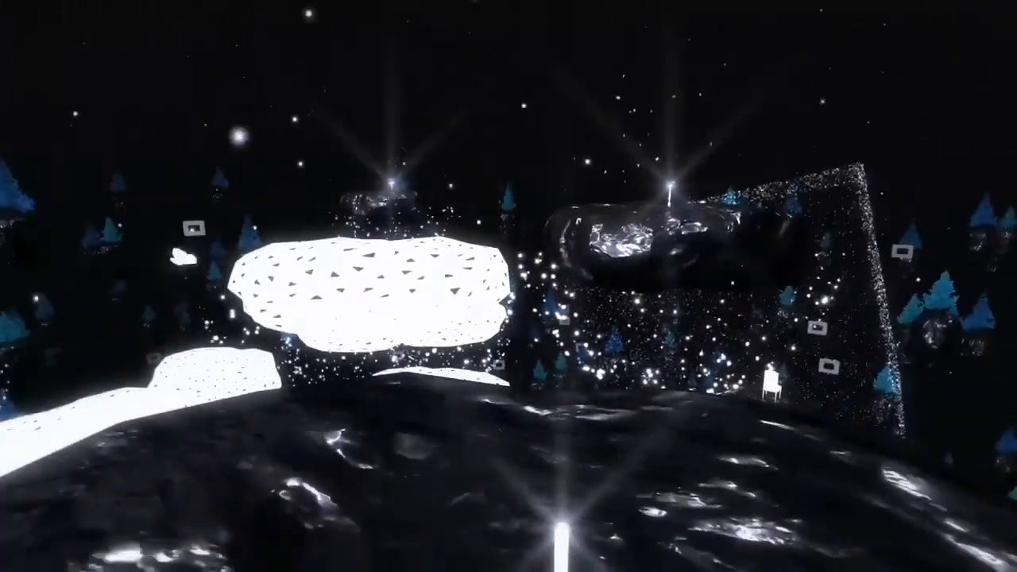
mouse_move(508, 286)
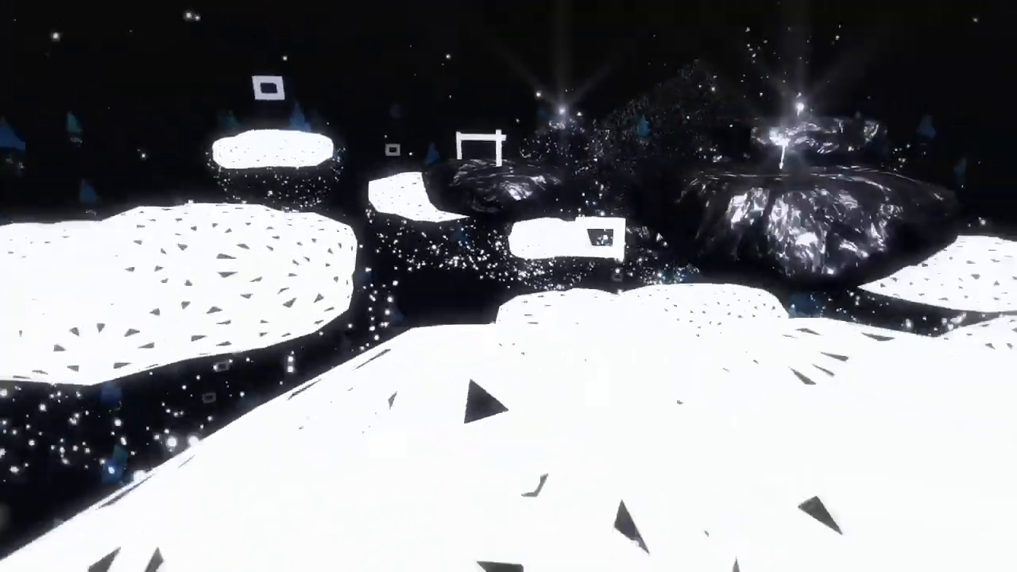
mouse_move(509, 286)
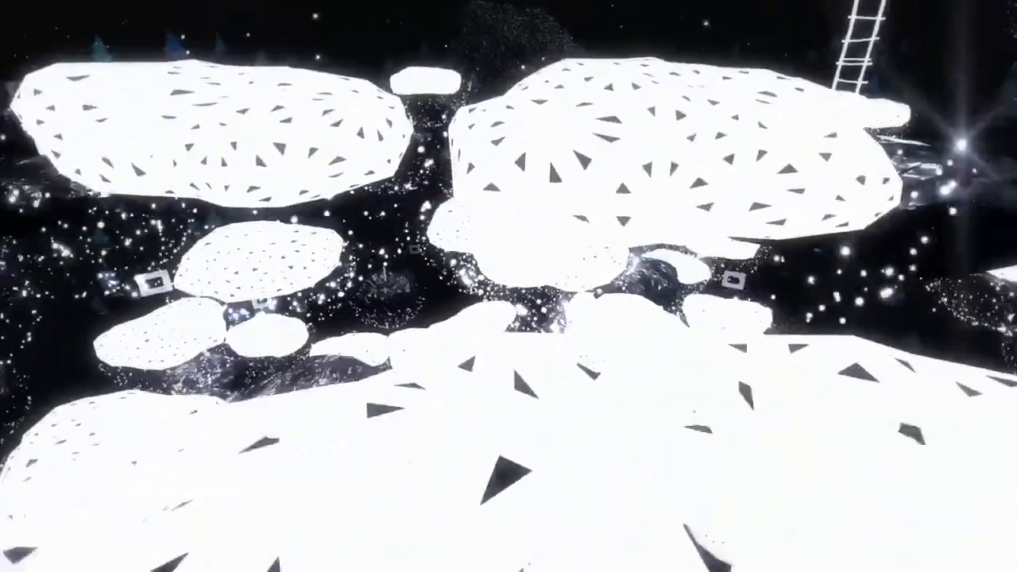